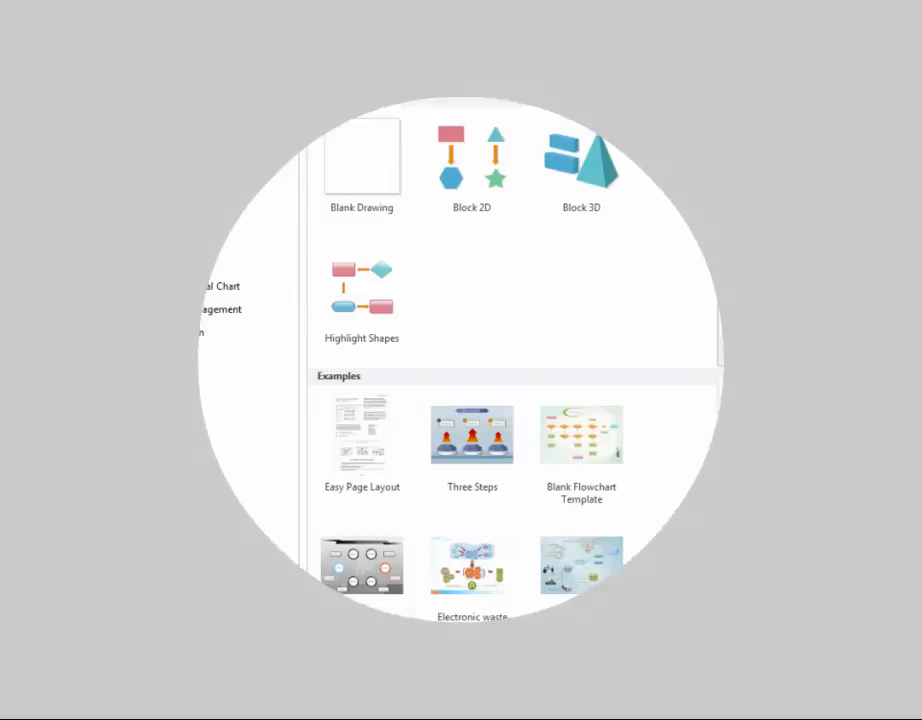
Choose the Basic Flowchart template from the Flowchart category of Available Templates
left_click(30, 35)
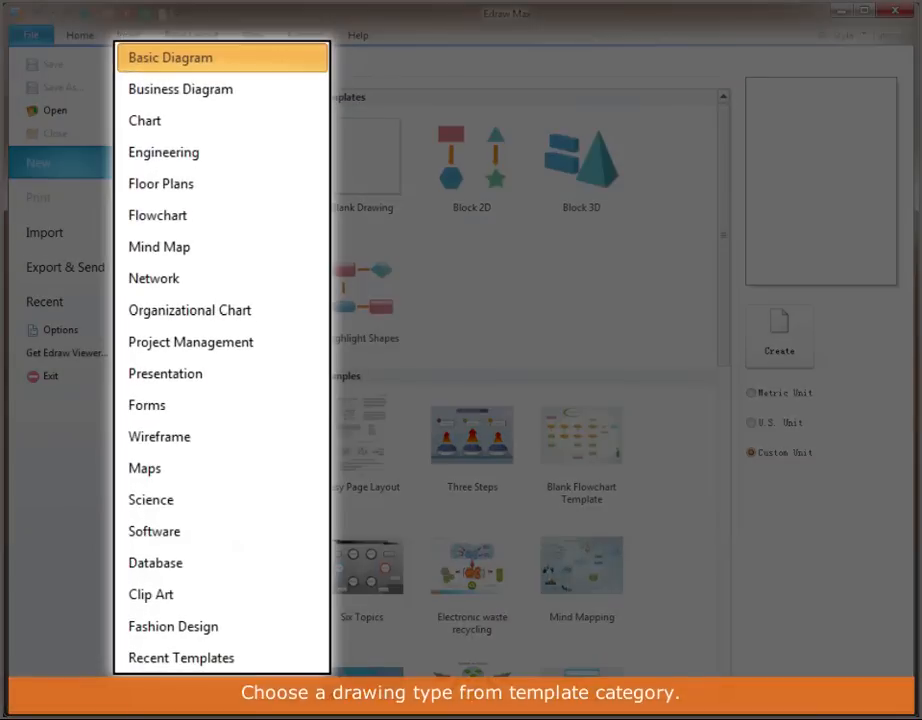
left_click(180, 89)
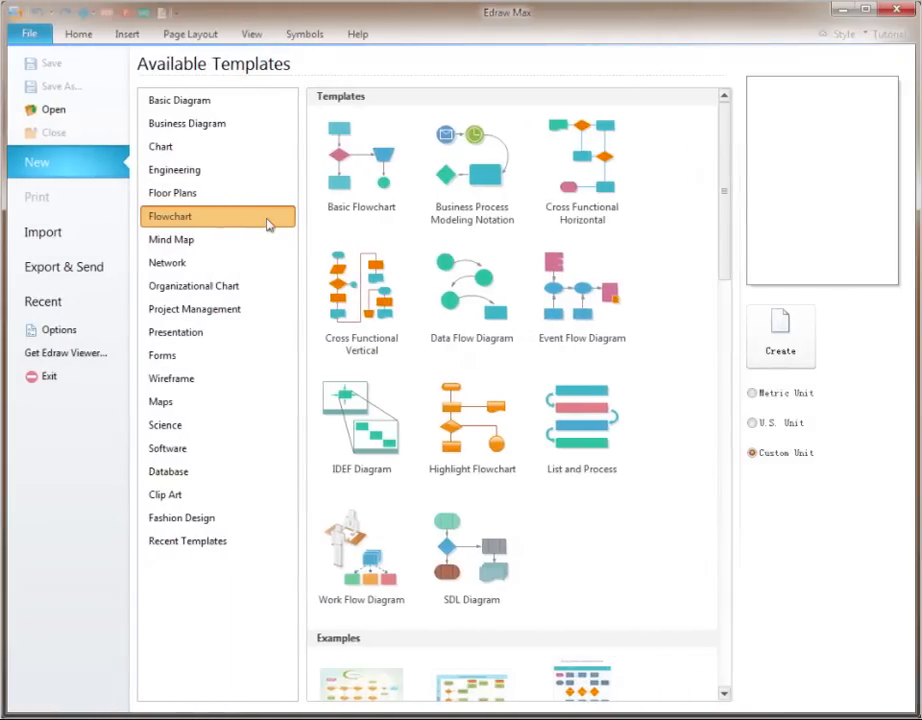
left_click(361, 165)
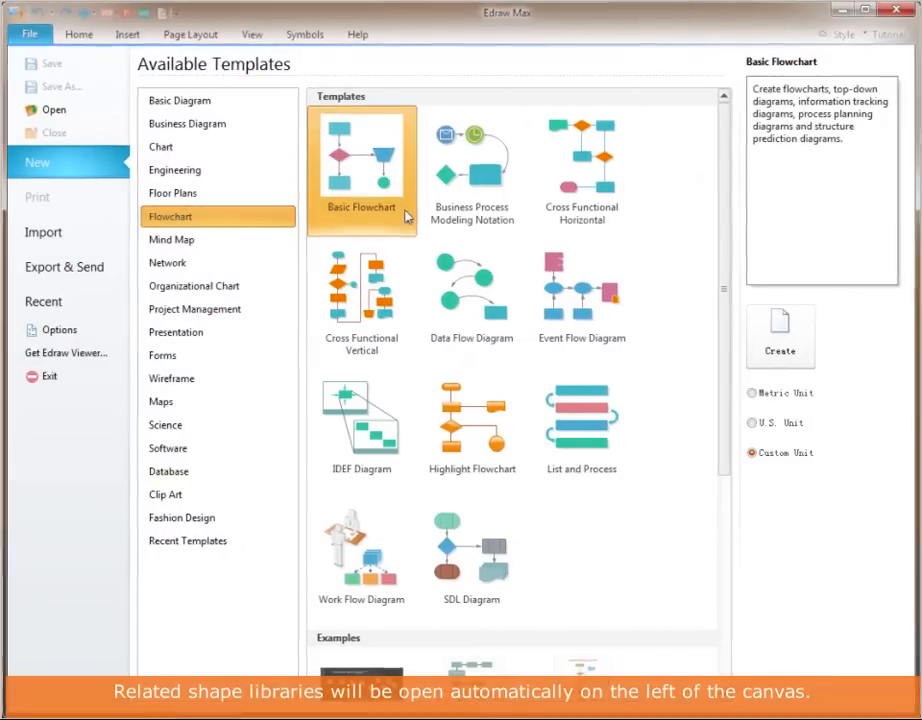
Create Drawing1 and expand the Arrow Shapes and Basic Flowchart Shapes libraries
left_click(779, 336)
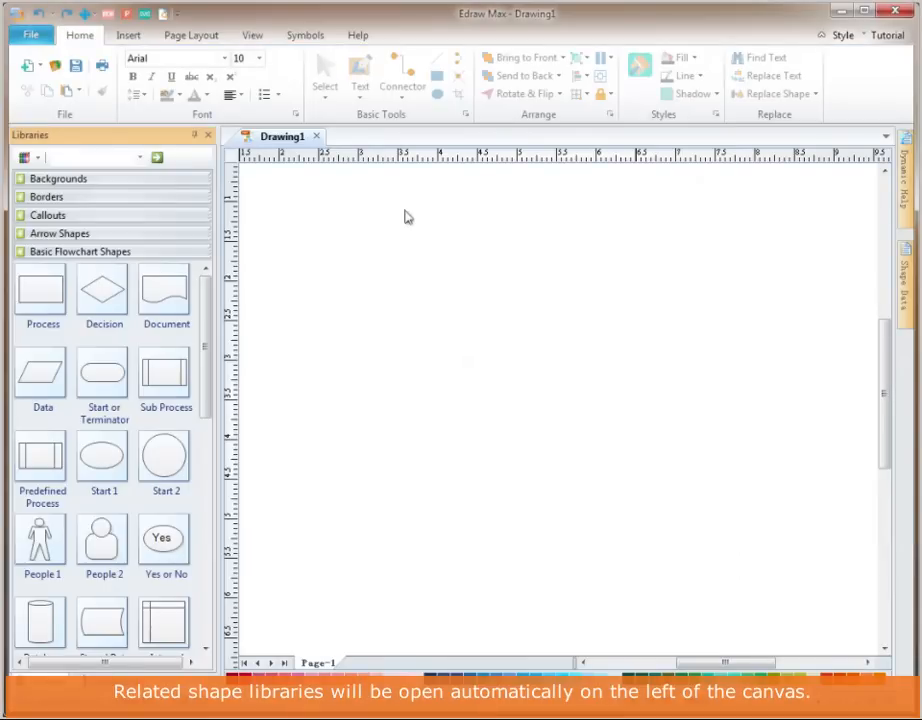
left_click(325, 75)
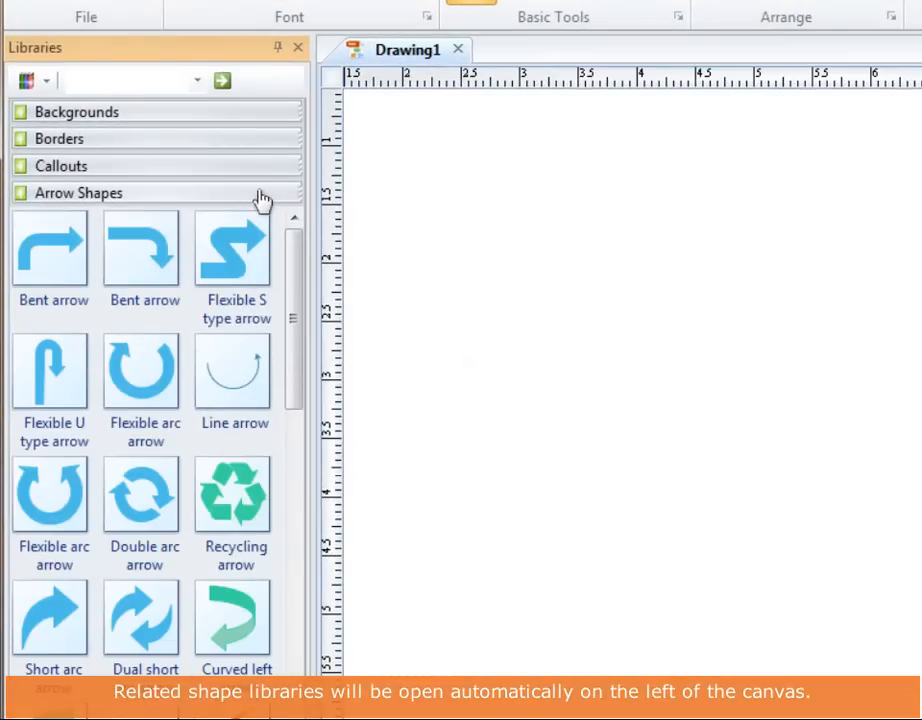
left_click(108, 219)
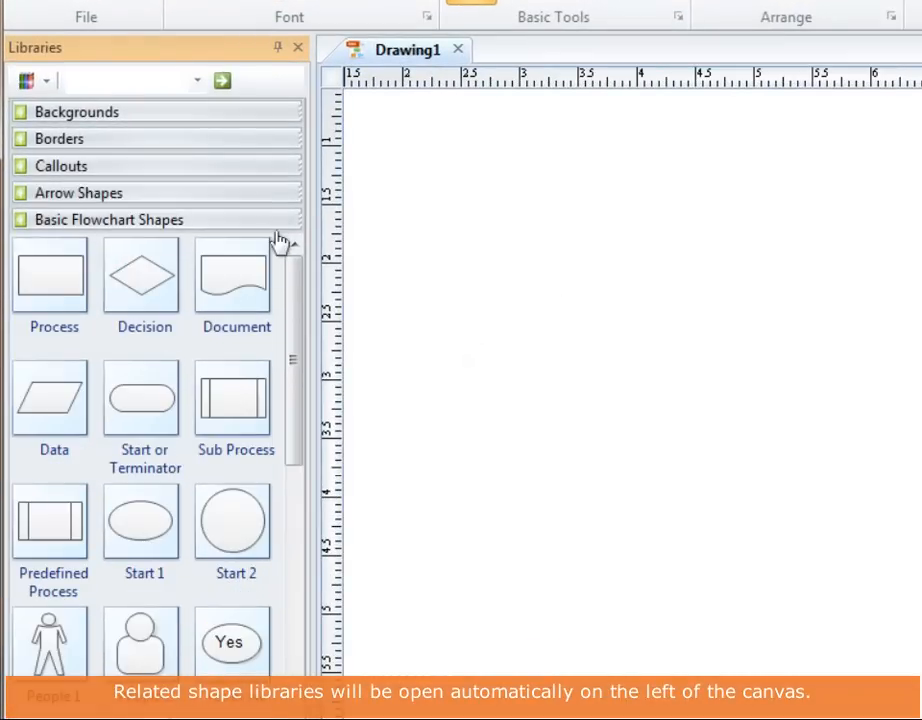
scroll("down", 3)
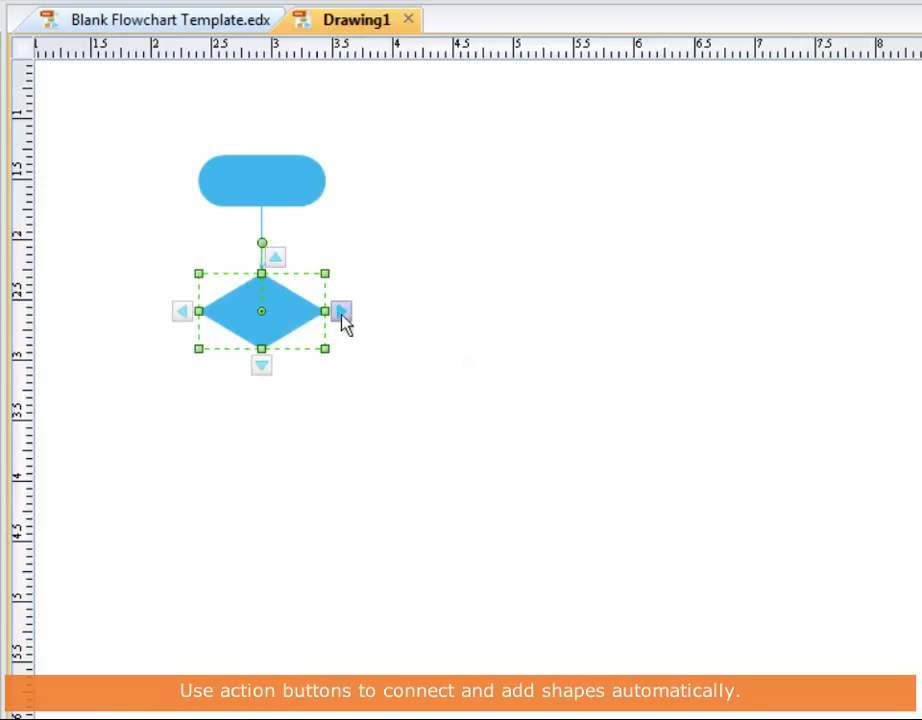
Add a connected shape right of the decision and a box below the middle department
left_click(343, 311)
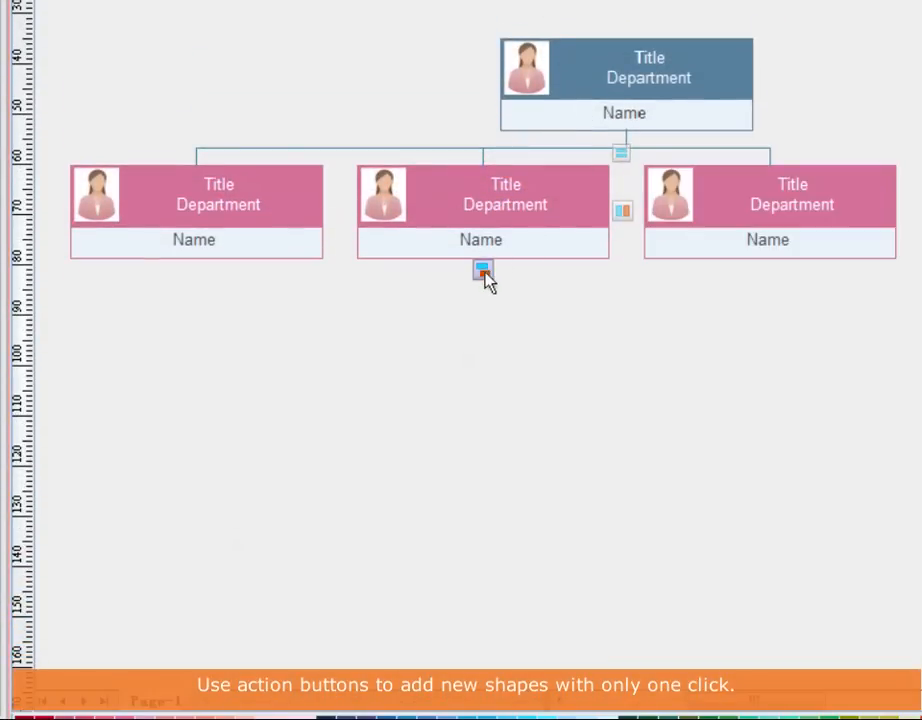
left_click(483, 272)
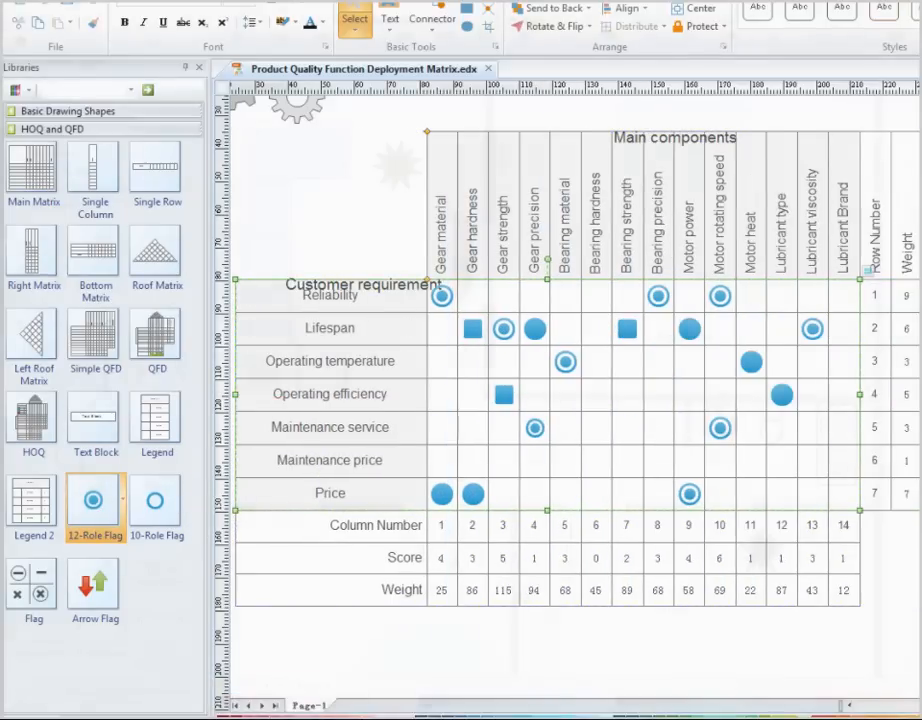
Drag the 700mm door along the bedroom wall in Simple Home Floor
left_click(683, 19)
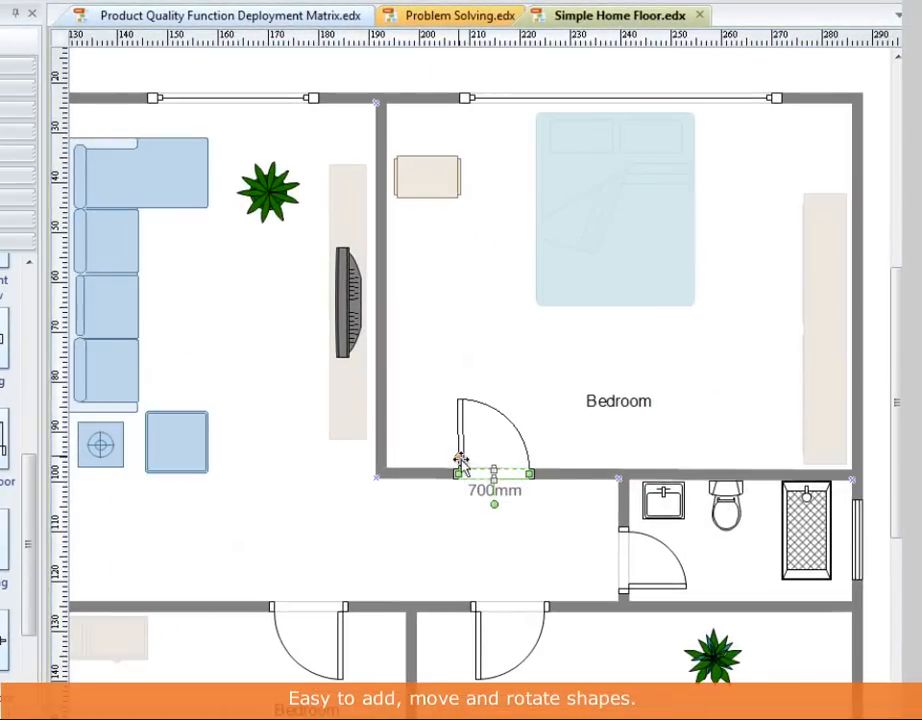
left_click_drag(617, 210, 630, 330)
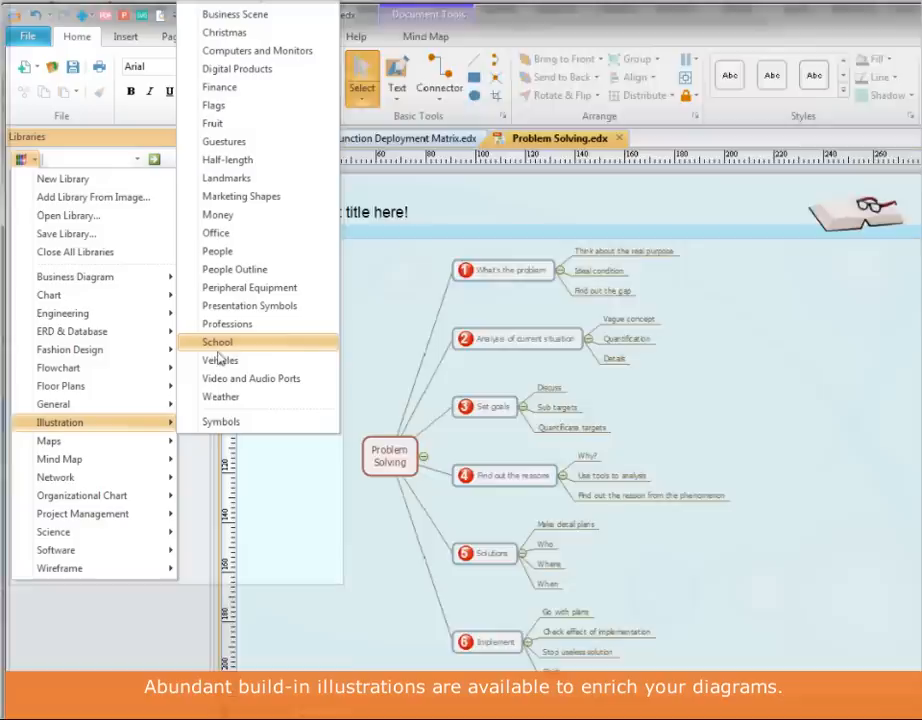
Open an Illustration library such as School from the Libraries menu
left_click(217, 342)
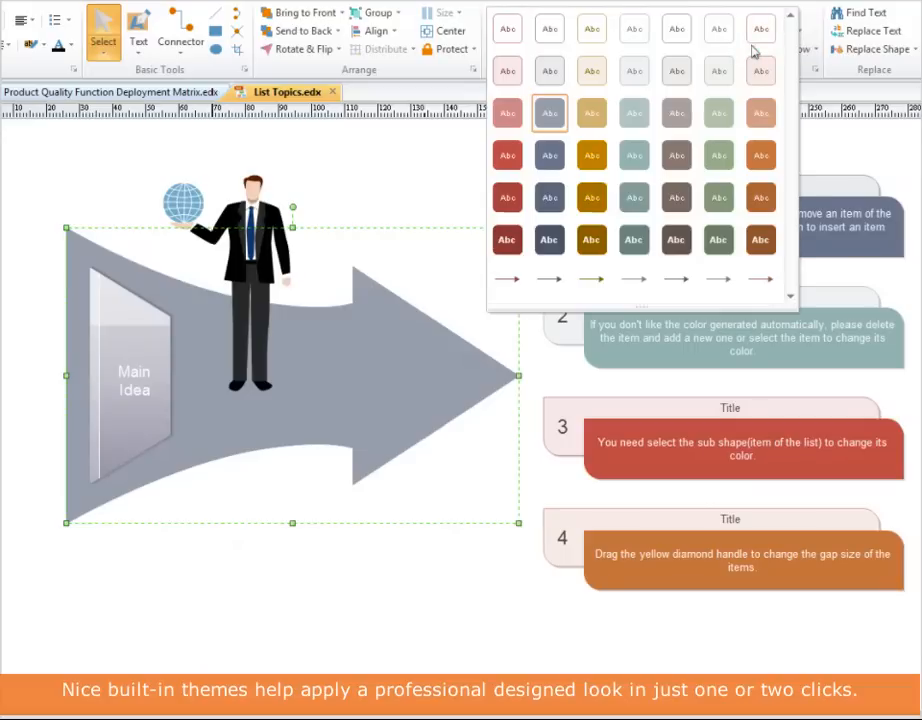
Apply a colour style to the arrow, then the light blue and Flower built-in themes
left_click(635, 112)
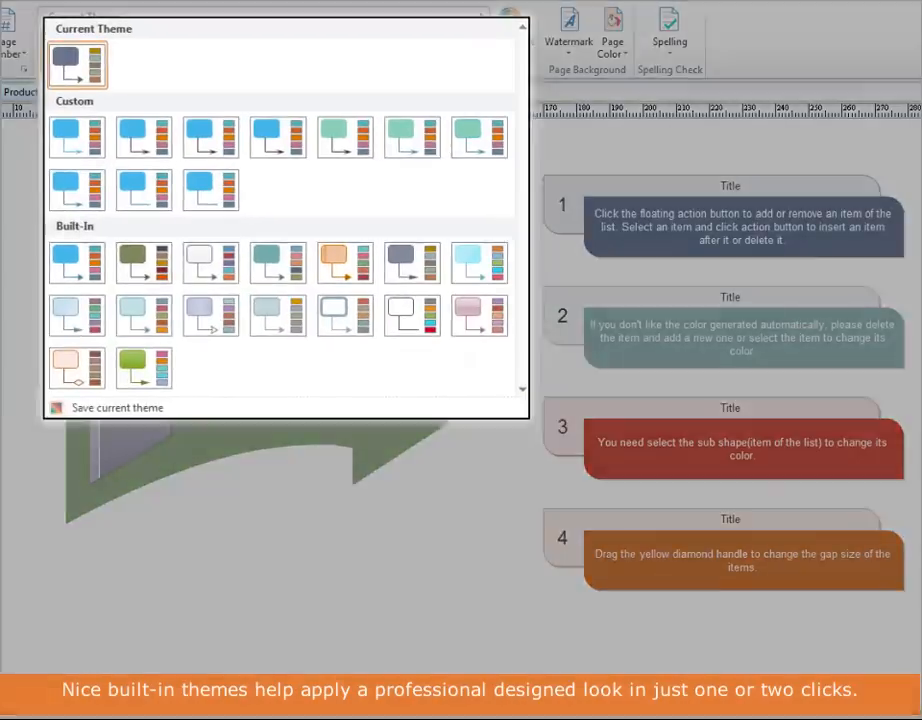
left_click(441, 230)
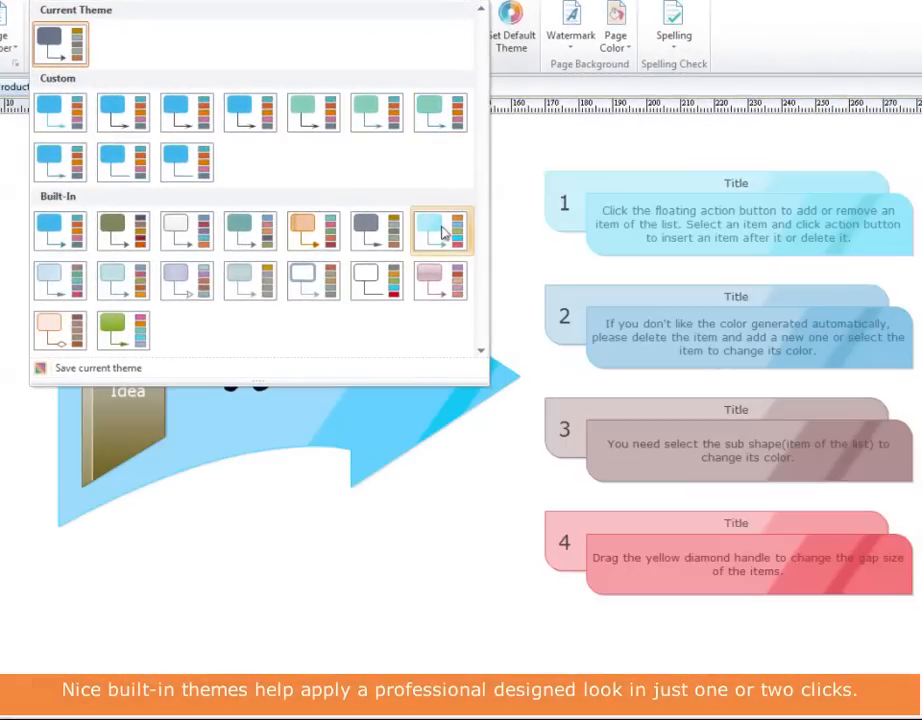
left_click(250, 230)
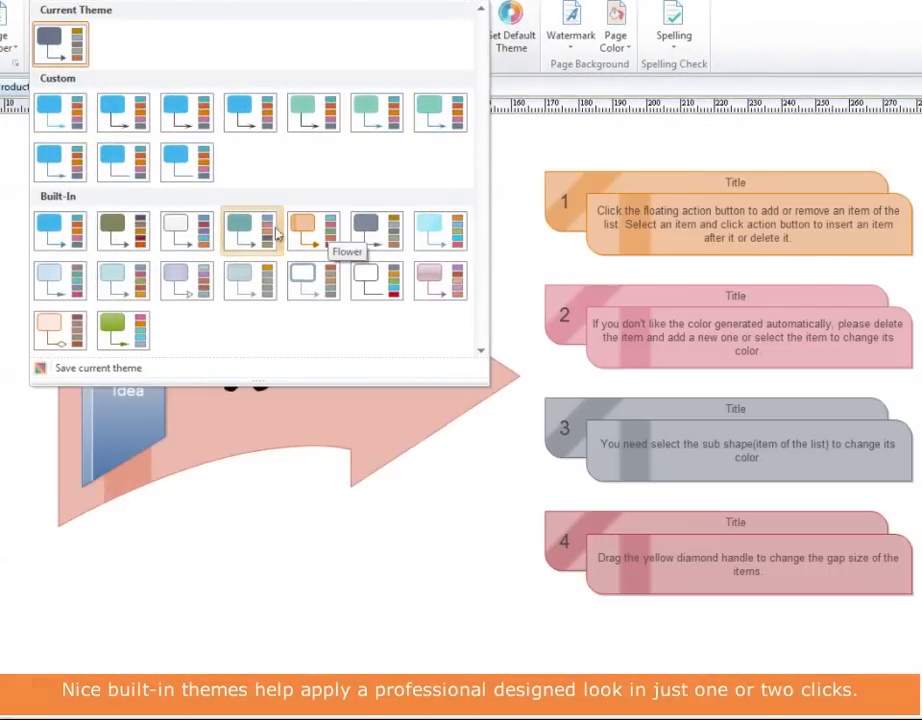
left_click(123, 230)
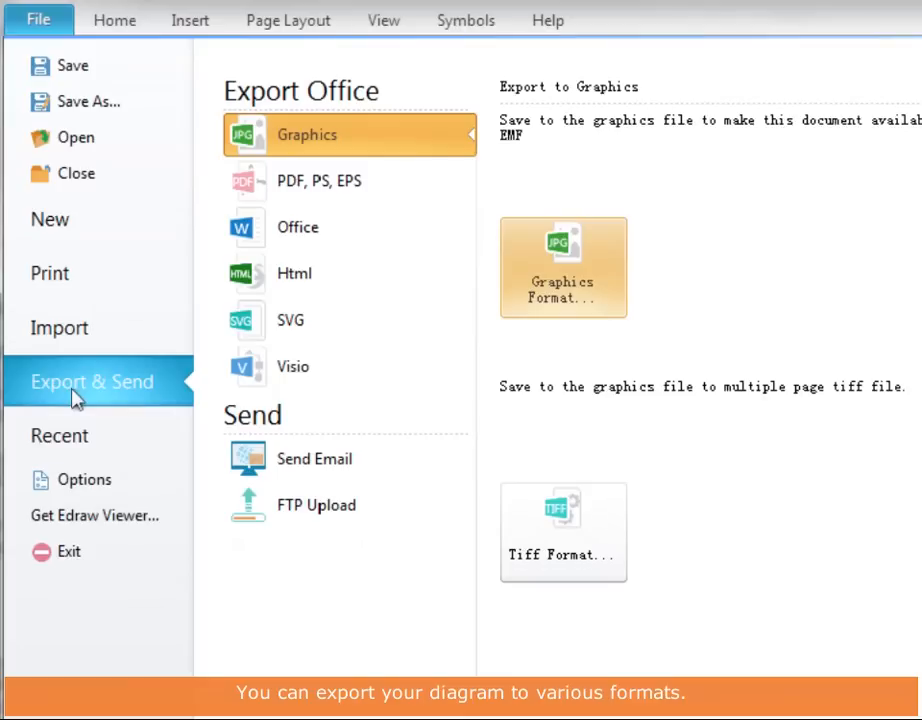
Export the diagram as HTML and pick the Venn-animal analysis example
left_click(294, 273)
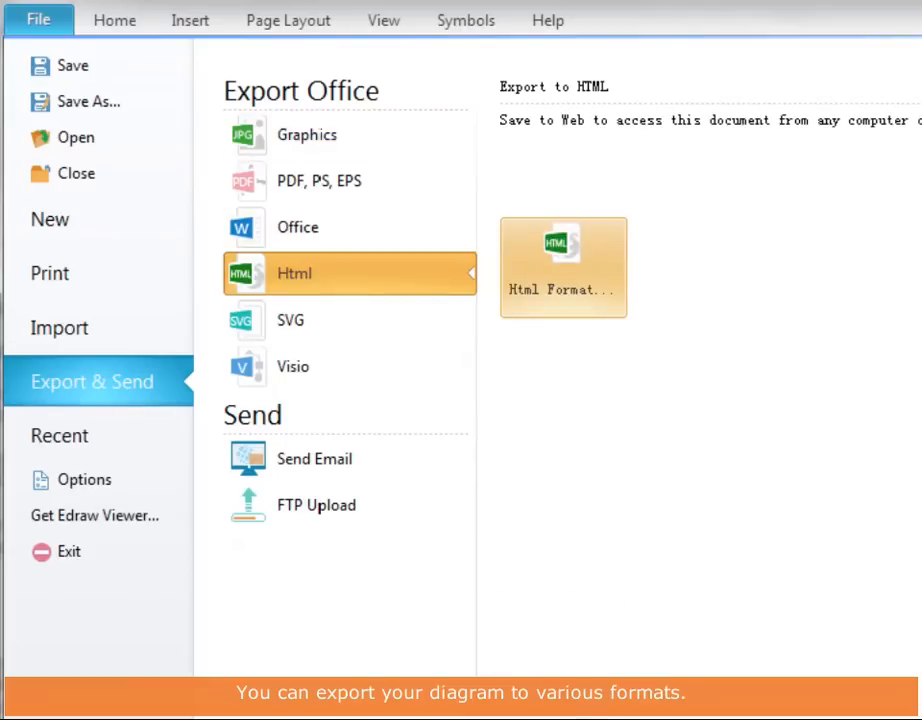
left_click(293, 366)
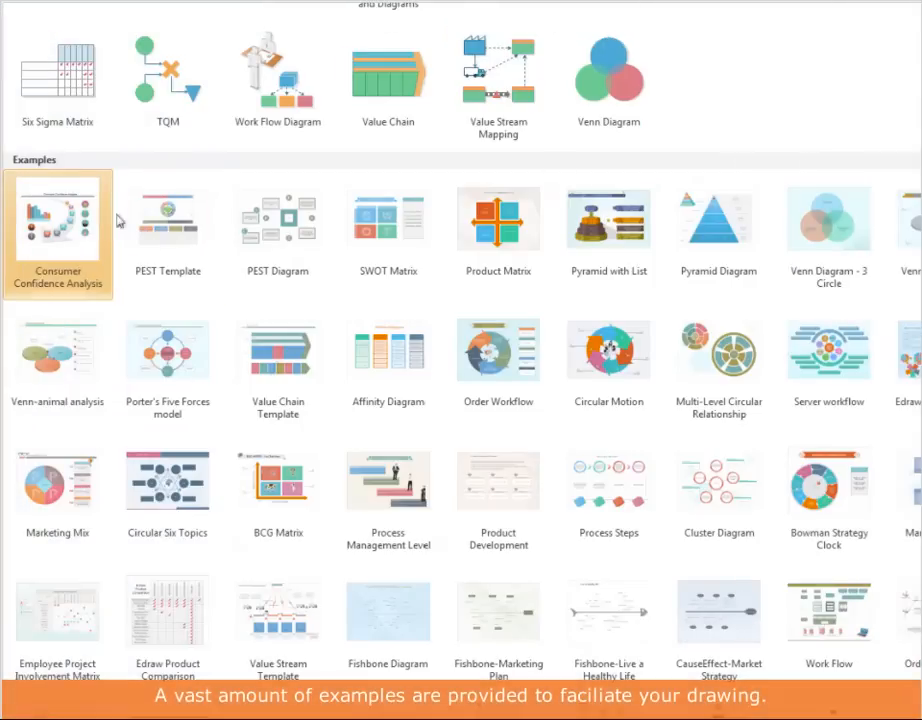
left_click(57, 350)
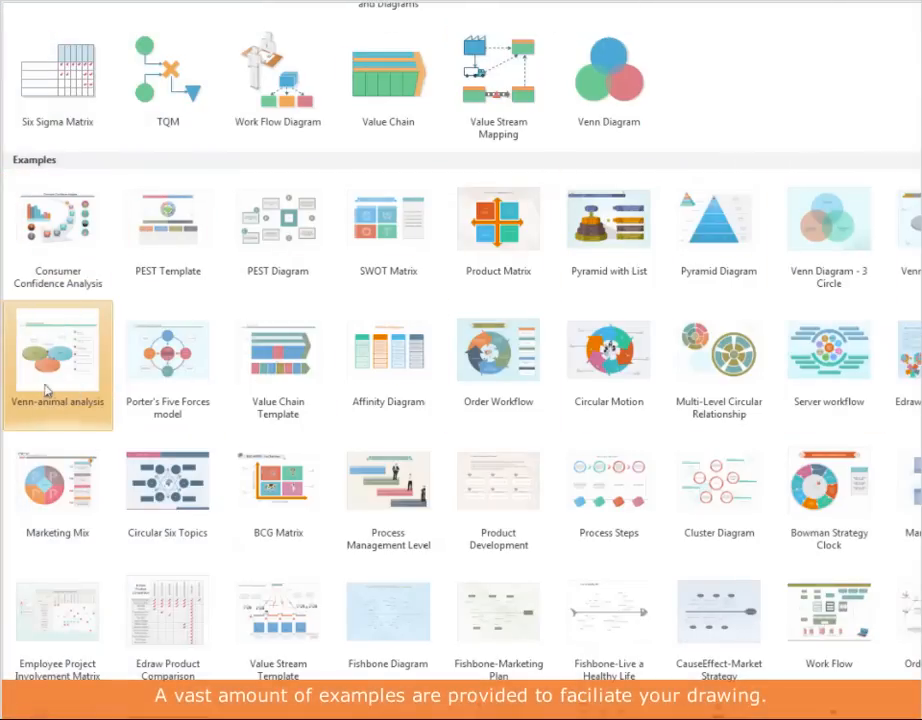